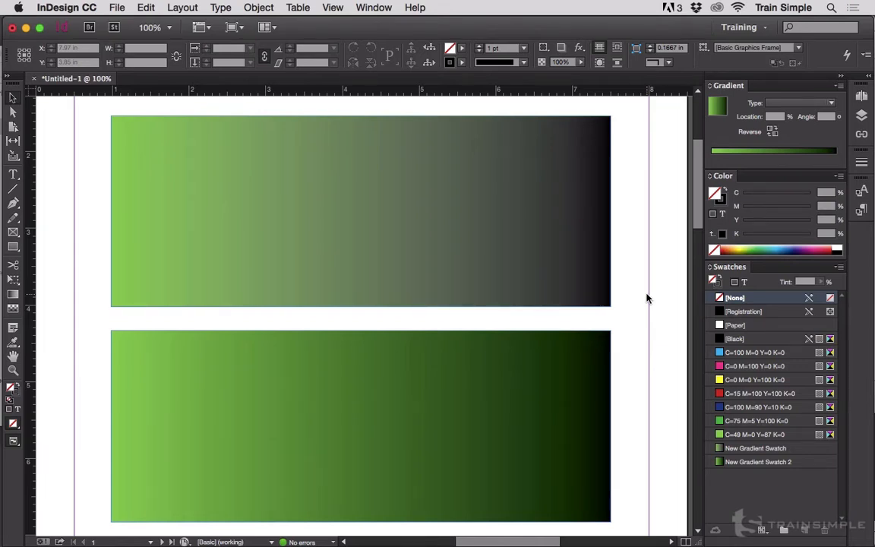
Step: Select the top rectangle and inspect its gradient stops: green C49 Y87 and black
{"action": "left_click", "coordinate": [361, 210]}
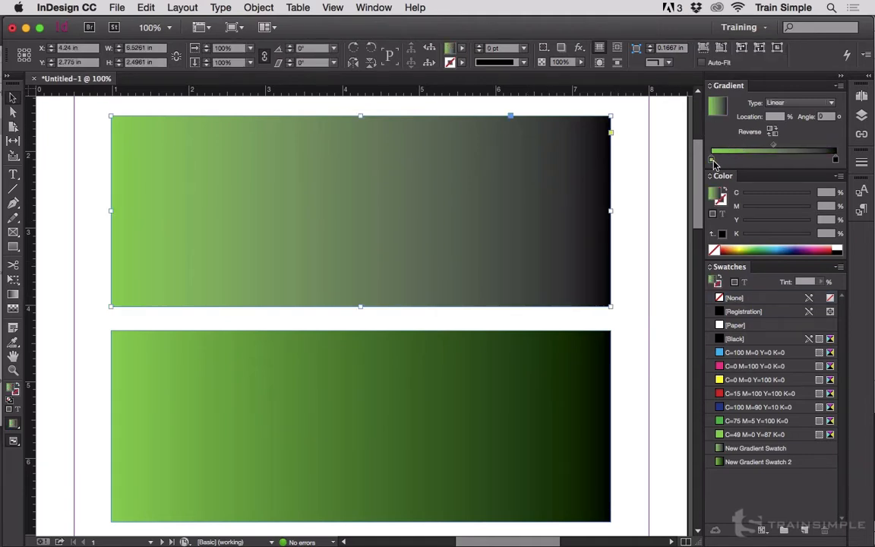
{"action": "left_click", "coordinate": [711, 158]}
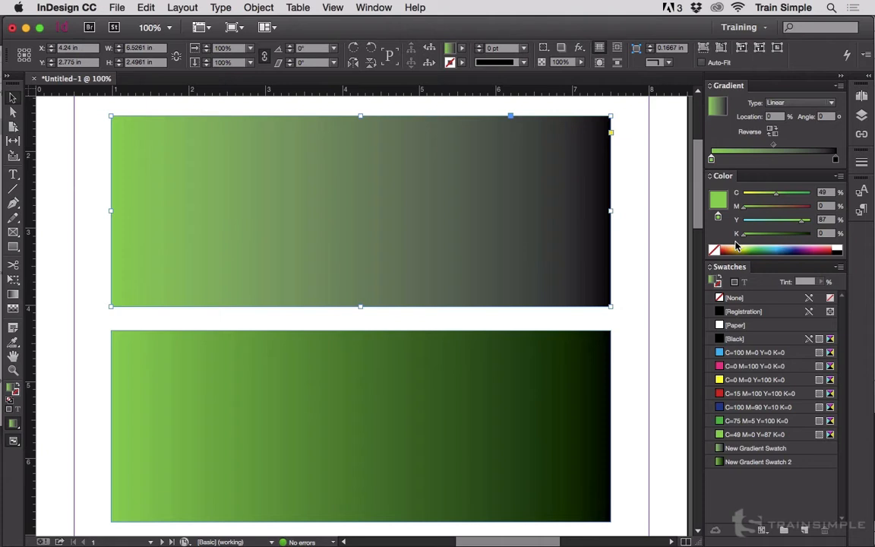
{"action": "mouse_move", "coordinate": [751, 246]}
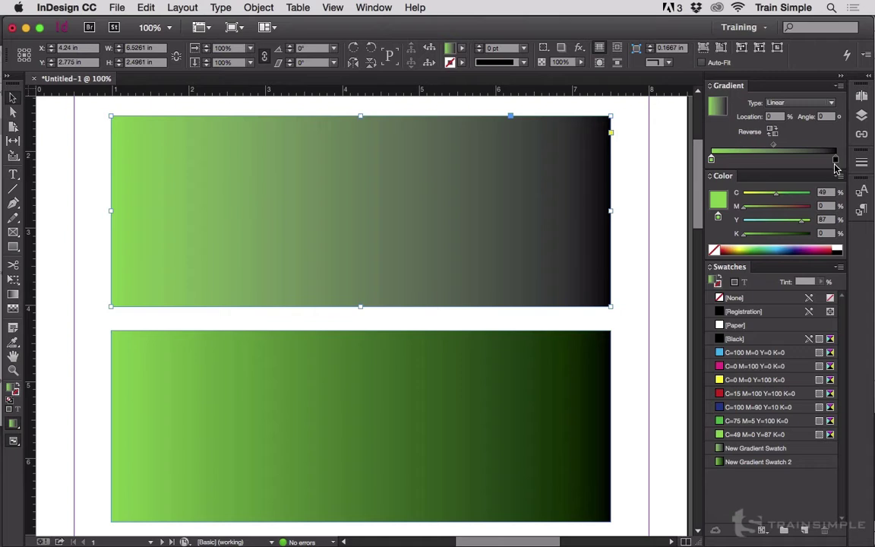
{"action": "left_click", "coordinate": [834, 160]}
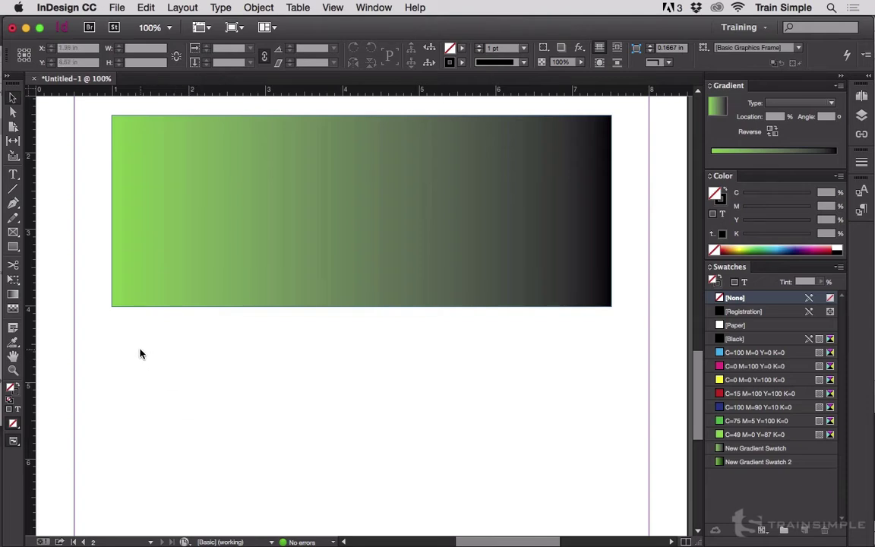
{"action": "mouse_move", "coordinate": [135, 339]}
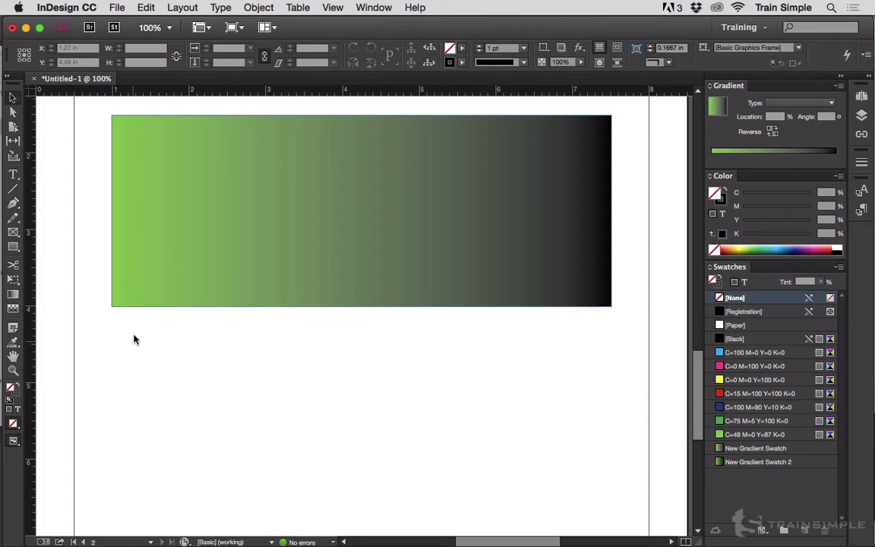
{"action": "mouse_move", "coordinate": [137, 313]}
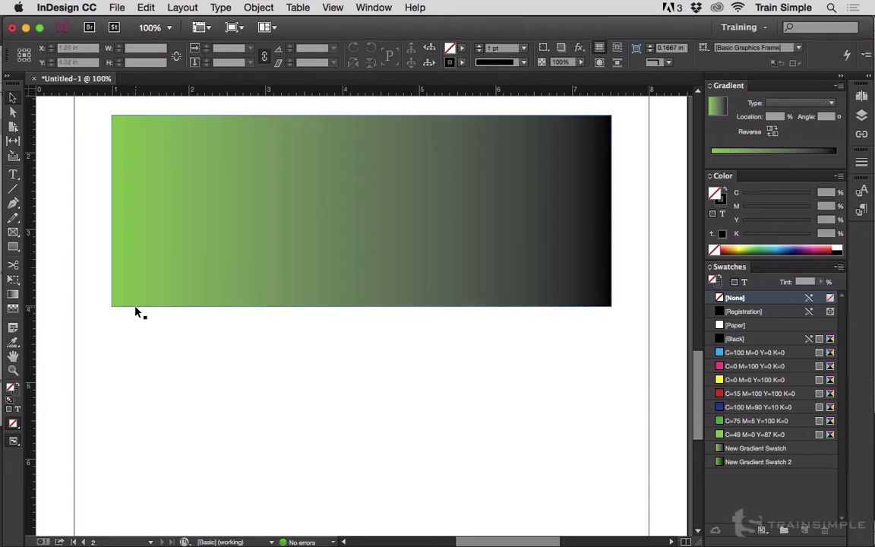
{"action": "mouse_move", "coordinate": [124, 300]}
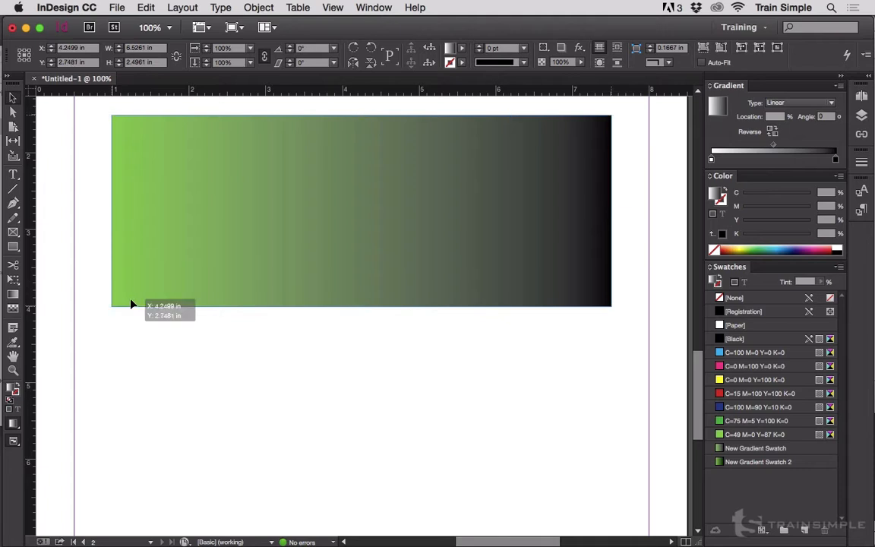
Step: On page 2, drag the rectangle to reveal green-to-white and white-to-black gradient bars
{"action": "left_click_drag", "start_coordinate": [133, 304], "coordinate": [612, 406]}
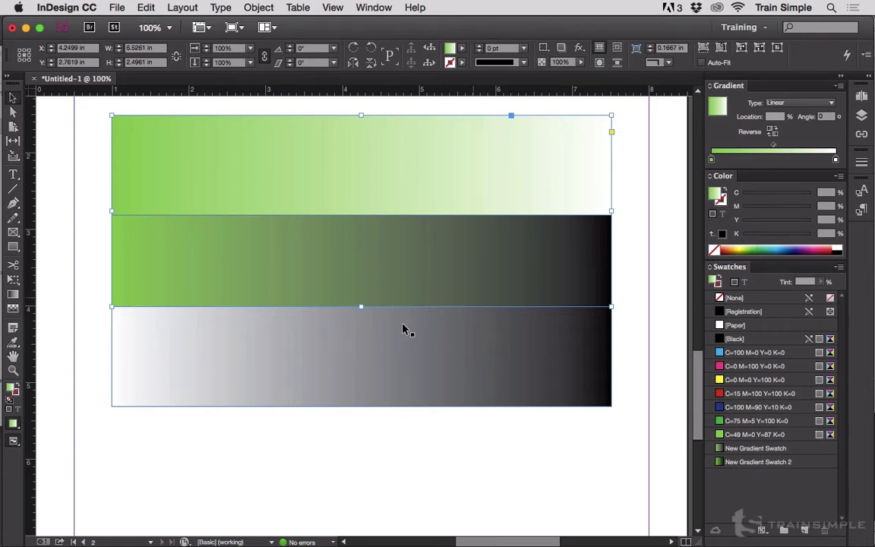
{"action": "mouse_move", "coordinate": [383, 351]}
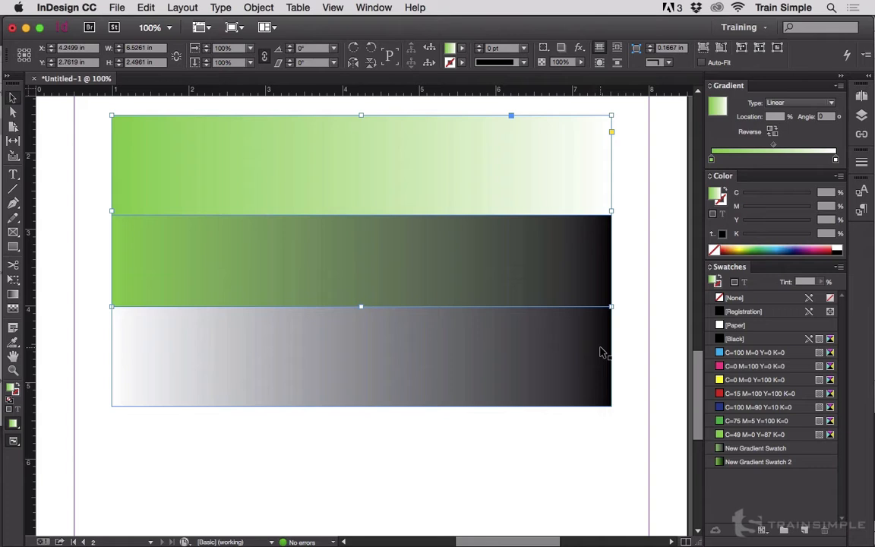
{"action": "mouse_move", "coordinate": [489, 262]}
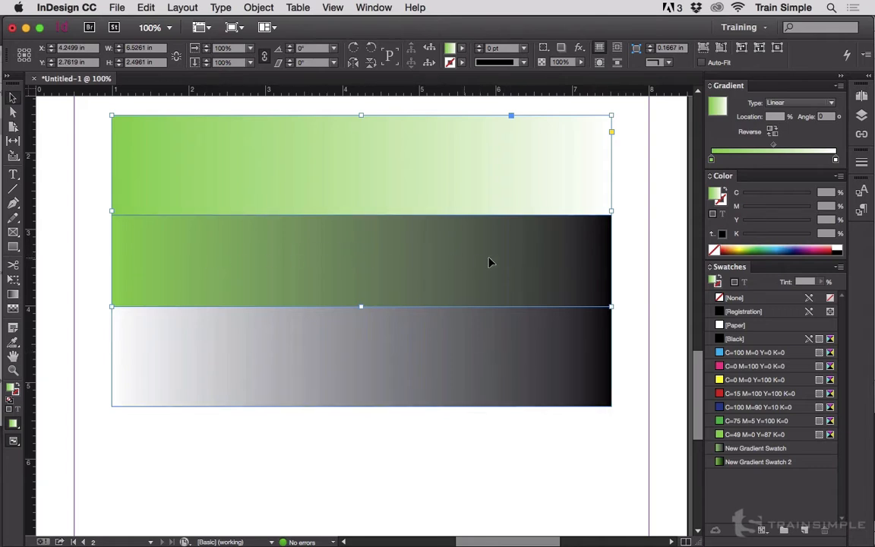
{"action": "mouse_move", "coordinate": [509, 276]}
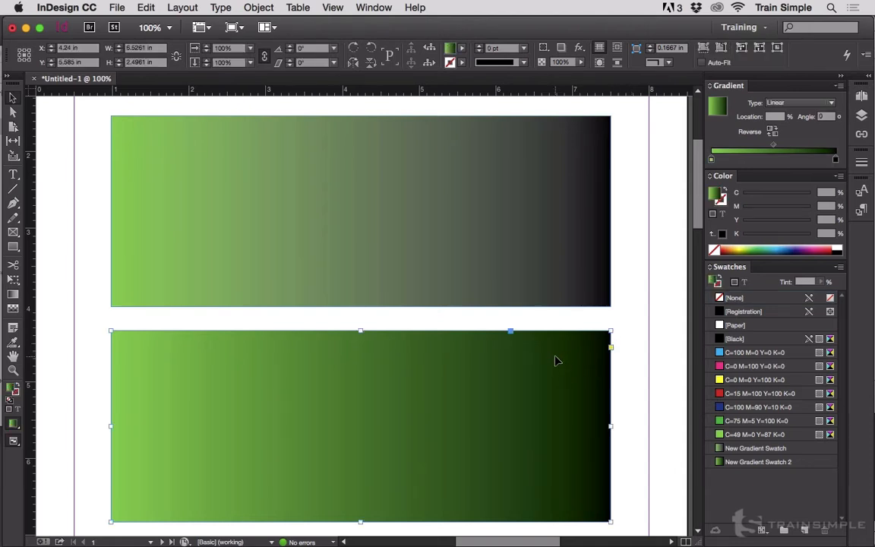
{"action": "mouse_move", "coordinate": [106, 373]}
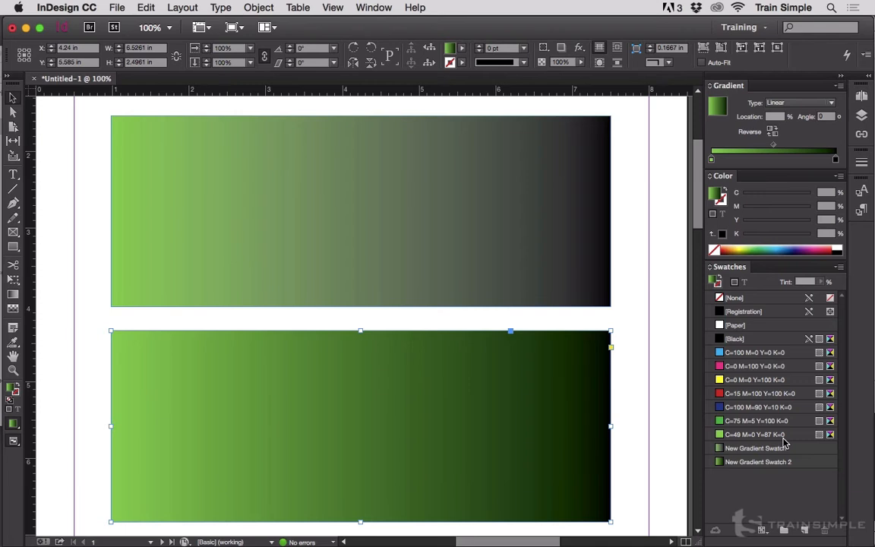
{"action": "mouse_move", "coordinate": [801, 164]}
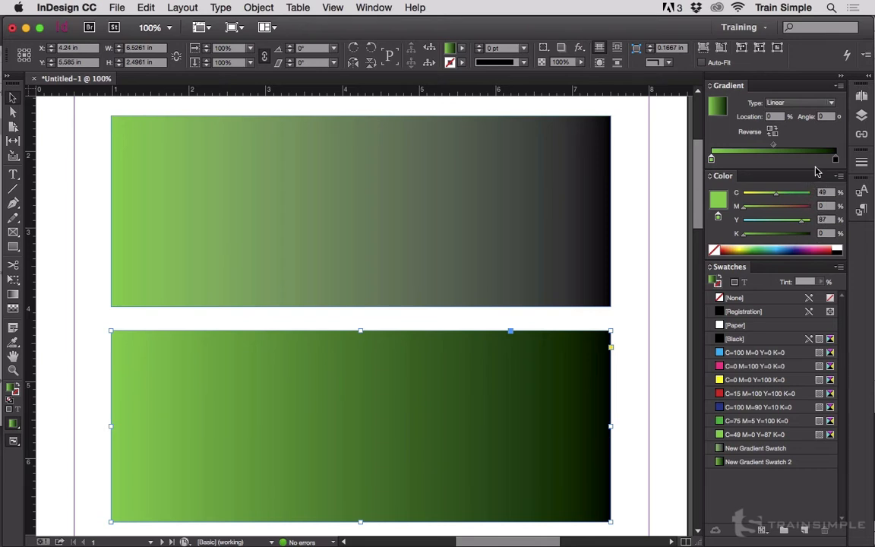
Step: Select the top rectangle's black gradient stop and open the Color panel's colour-mode menu
{"action": "left_click", "coordinate": [361, 210]}
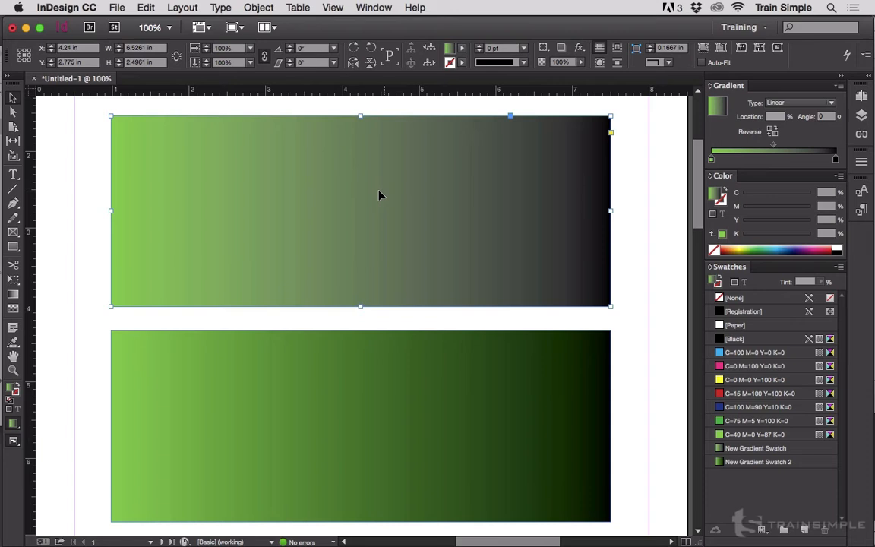
{"action": "mouse_move", "coordinate": [448, 393]}
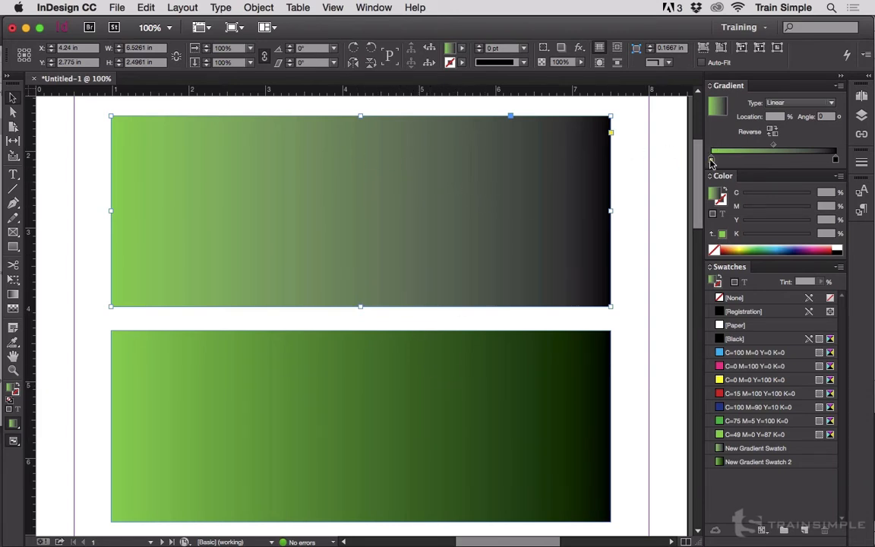
{"action": "left_click", "coordinate": [711, 158]}
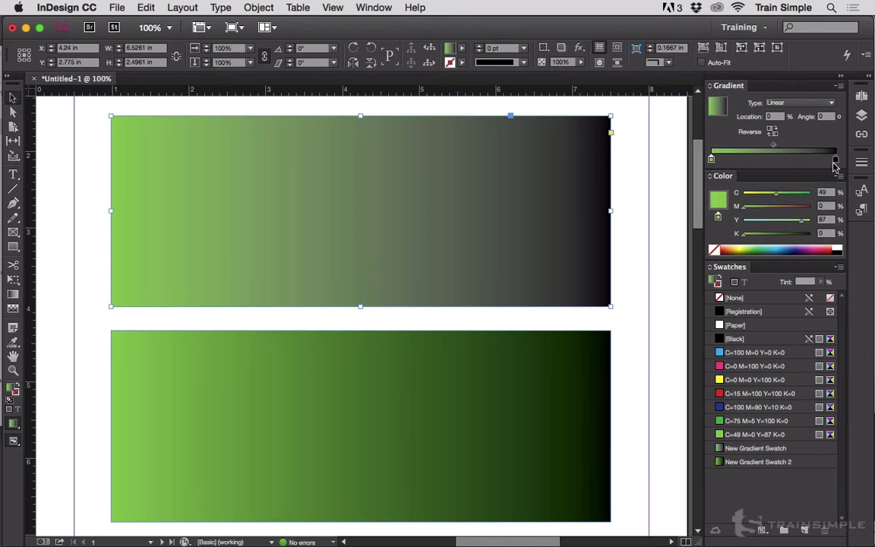
{"action": "left_click", "coordinate": [836, 158]}
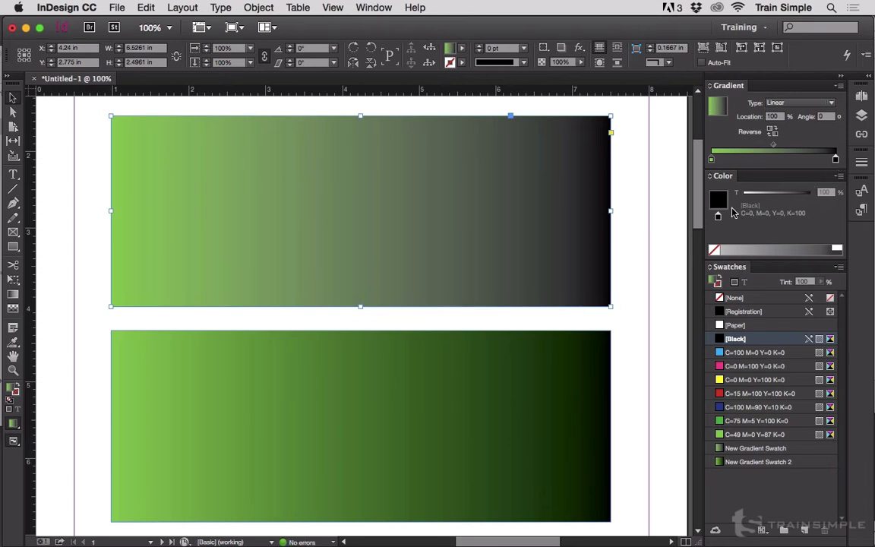
{"action": "mouse_move", "coordinate": [783, 220]}
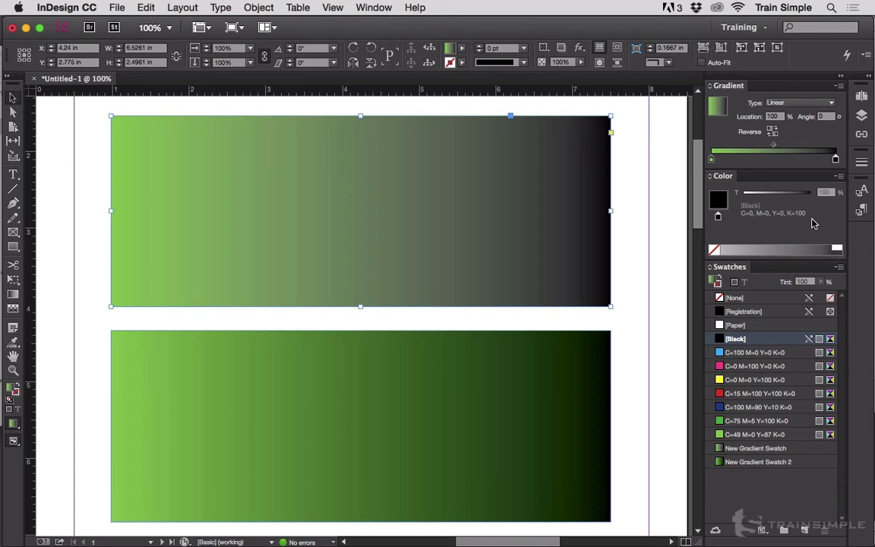
{"action": "left_click", "coordinate": [839, 176]}
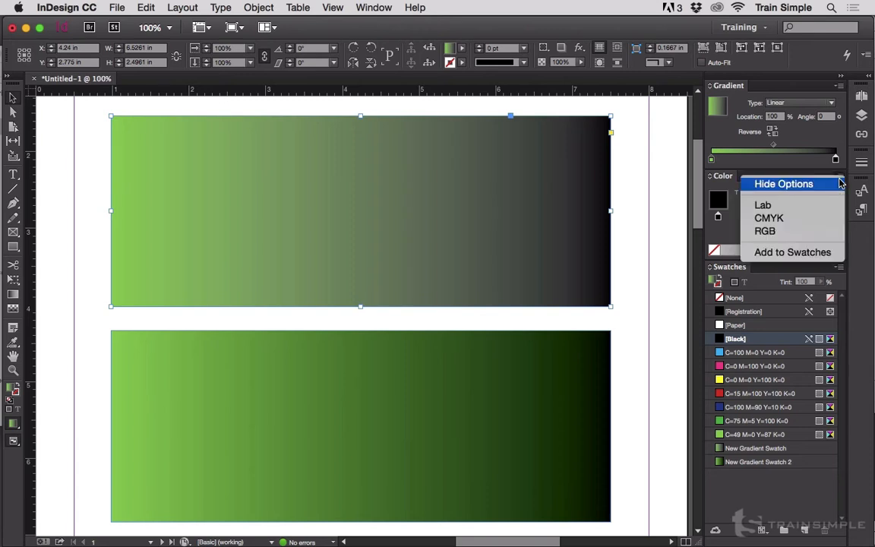
Step: Switch the black gradient stop to CMYK mode, showing C0 M0 Y0 K100
{"action": "left_click", "coordinate": [769, 218]}
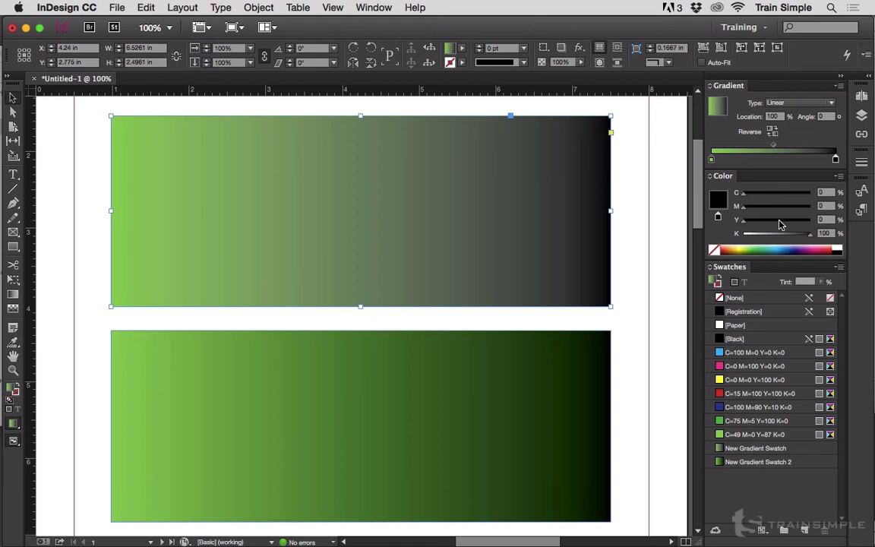
{"action": "mouse_move", "coordinate": [669, 313]}
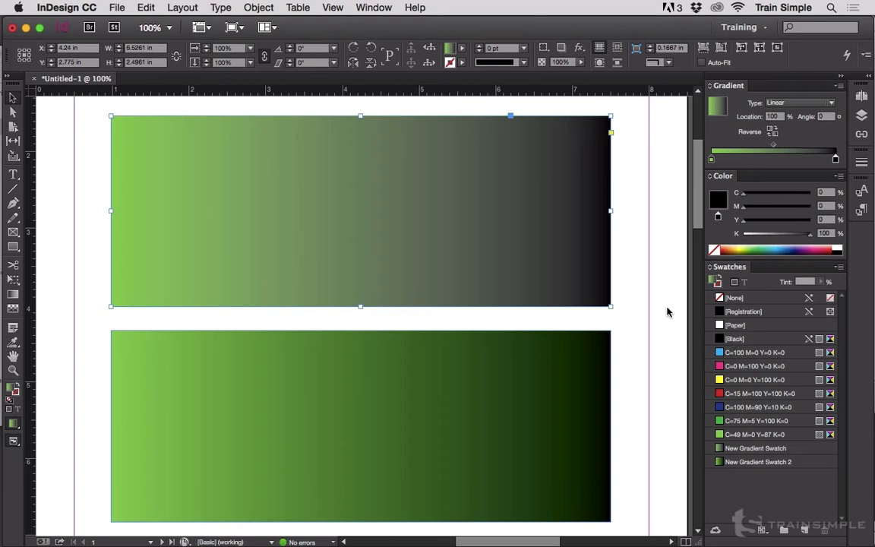
{"action": "mouse_move", "coordinate": [840, 201]}
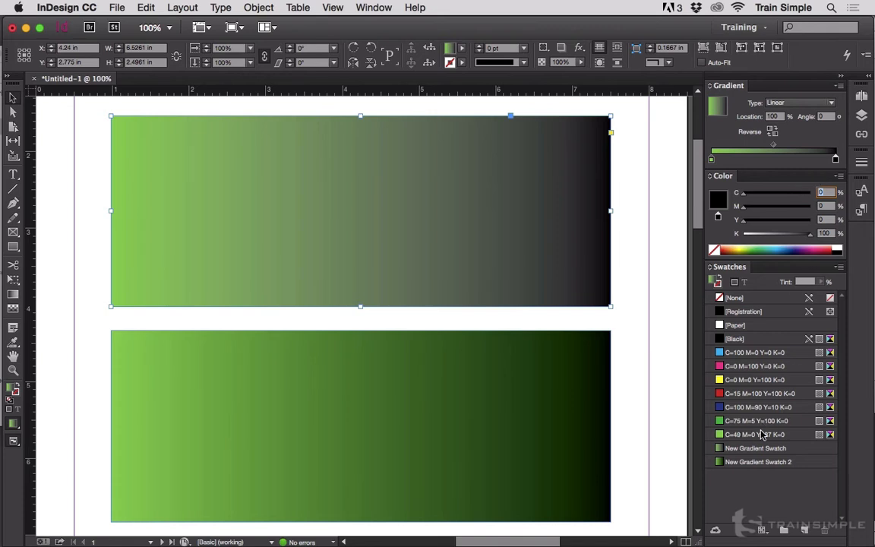
{"action": "mouse_move", "coordinate": [778, 434]}
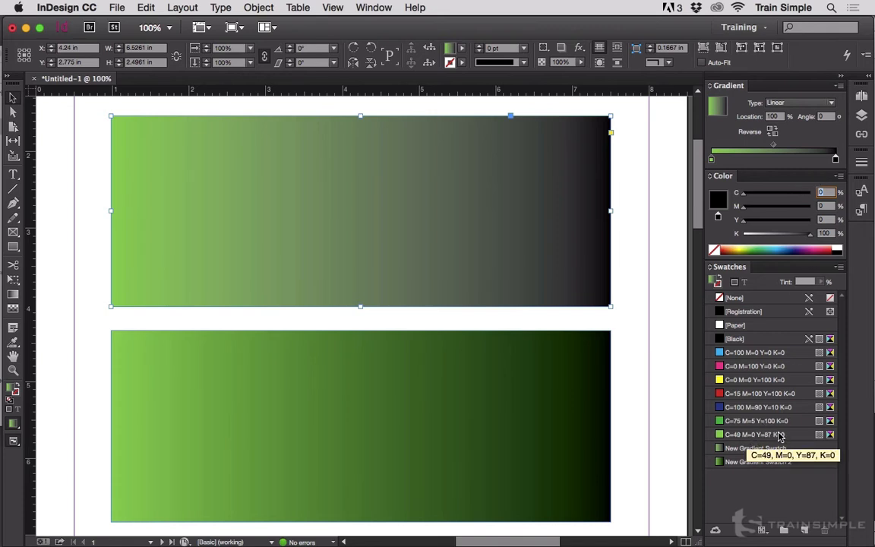
{"action": "mouse_move", "coordinate": [805, 198]}
{"action": "type", "text": "49"}
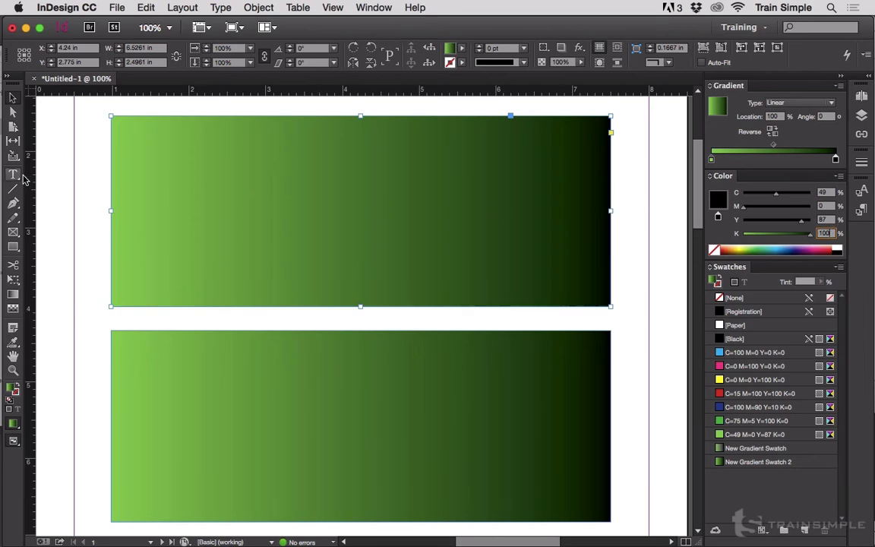
{"action": "mouse_move", "coordinate": [539, 172]}
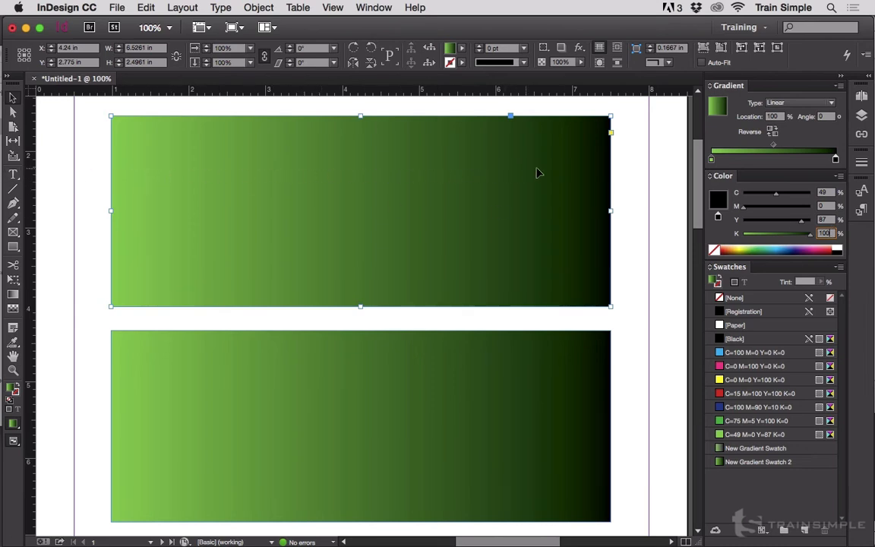
{"action": "mouse_move", "coordinate": [592, 173]}
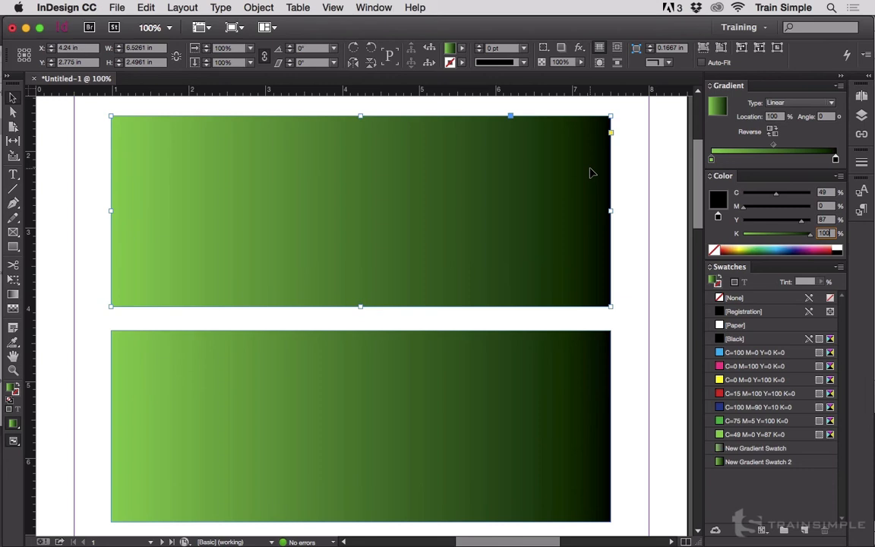
{"action": "mouse_move", "coordinate": [691, 176]}
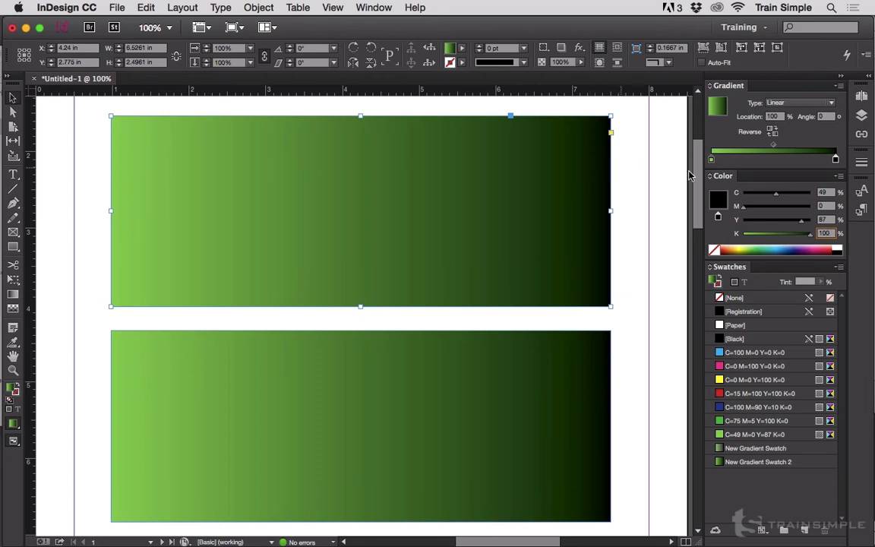
{"action": "mouse_move", "coordinate": [742, 226]}
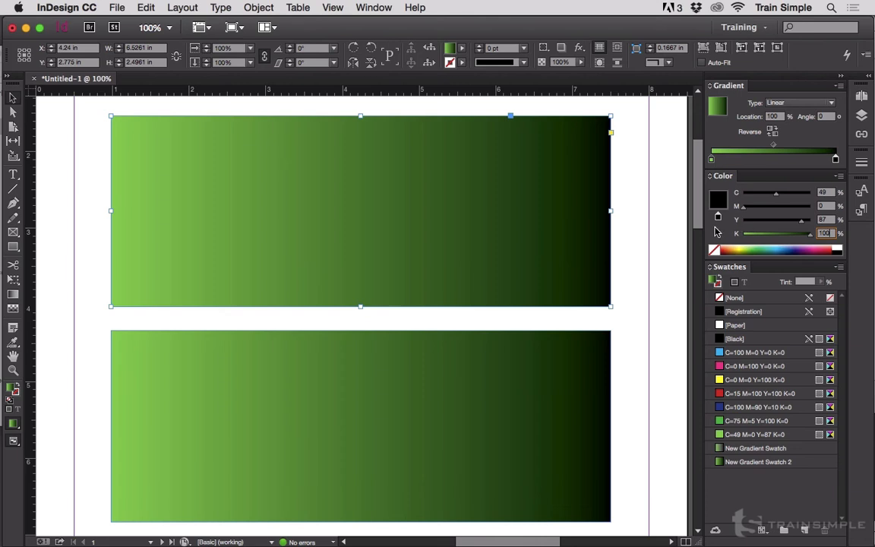
{"action": "mouse_move", "coordinate": [618, 211]}
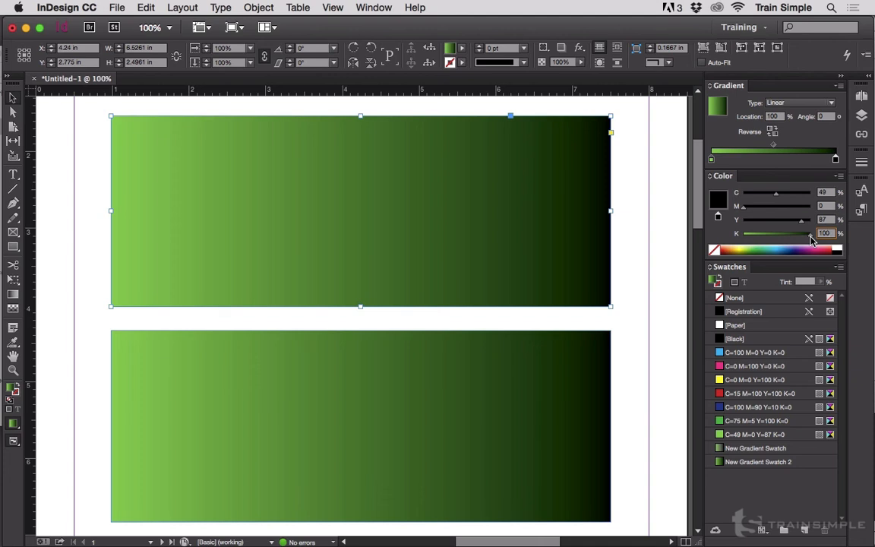
{"action": "mouse_move", "coordinate": [554, 238]}
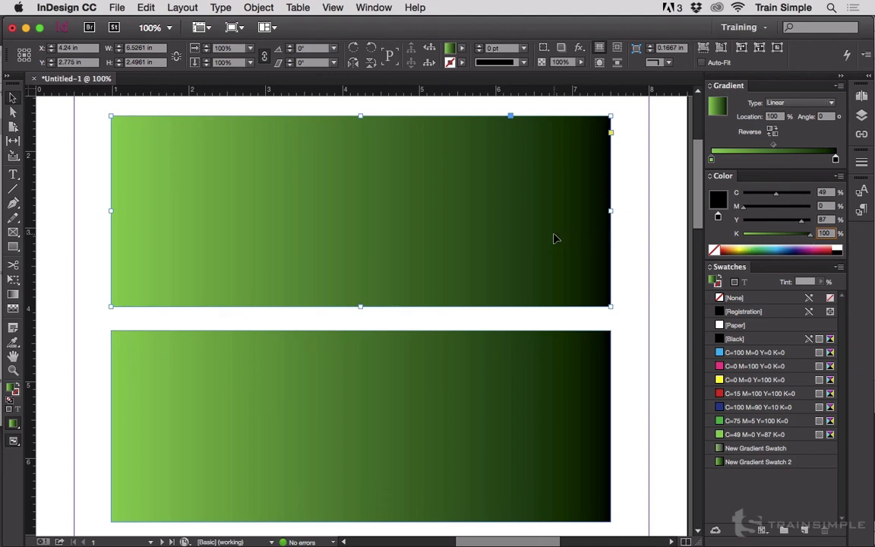